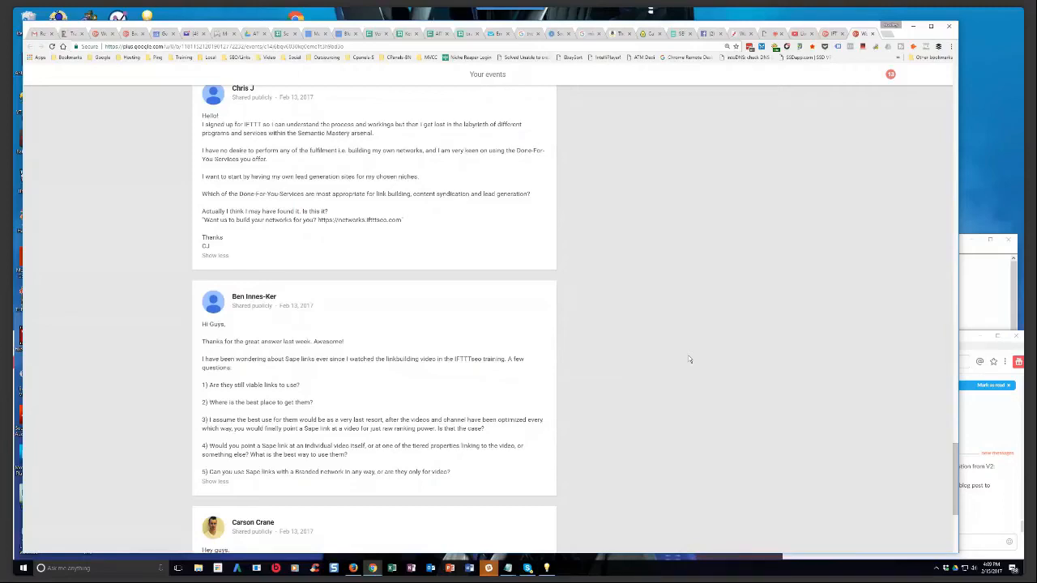
scroll("down", 3)
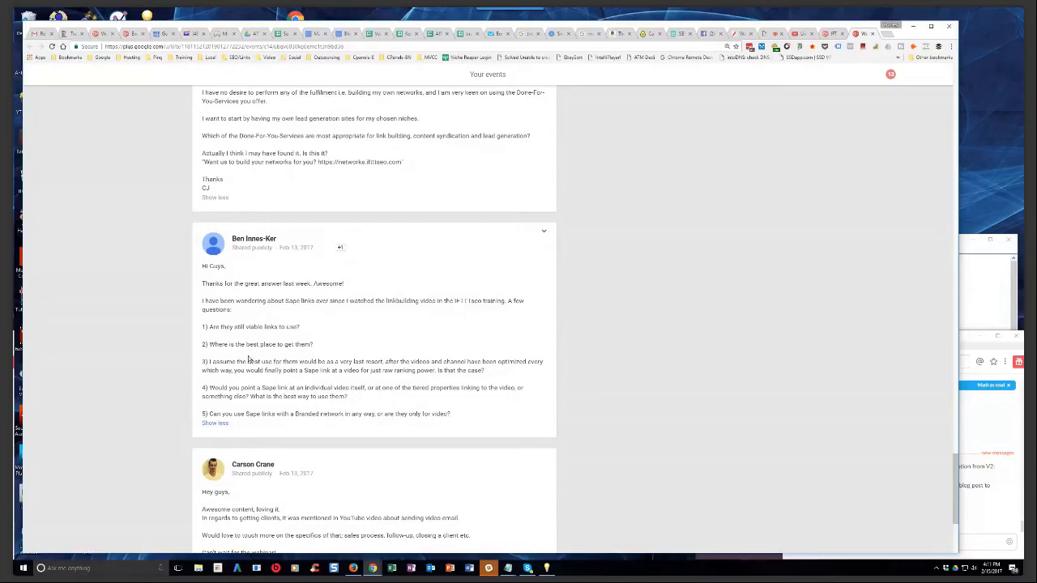
scroll("down", 3)
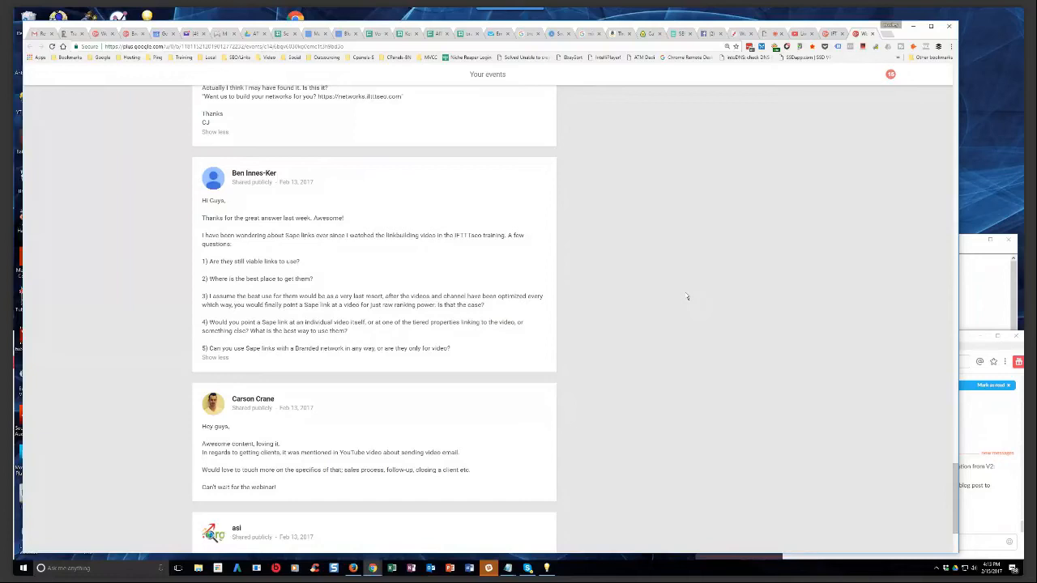
mouse_move(661, 295)
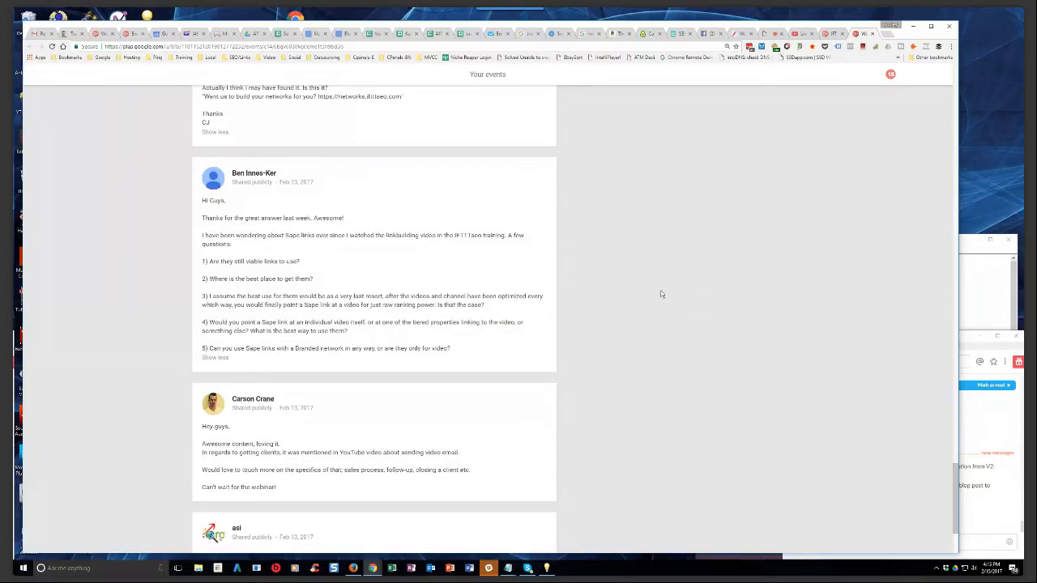
mouse_move(299, 311)
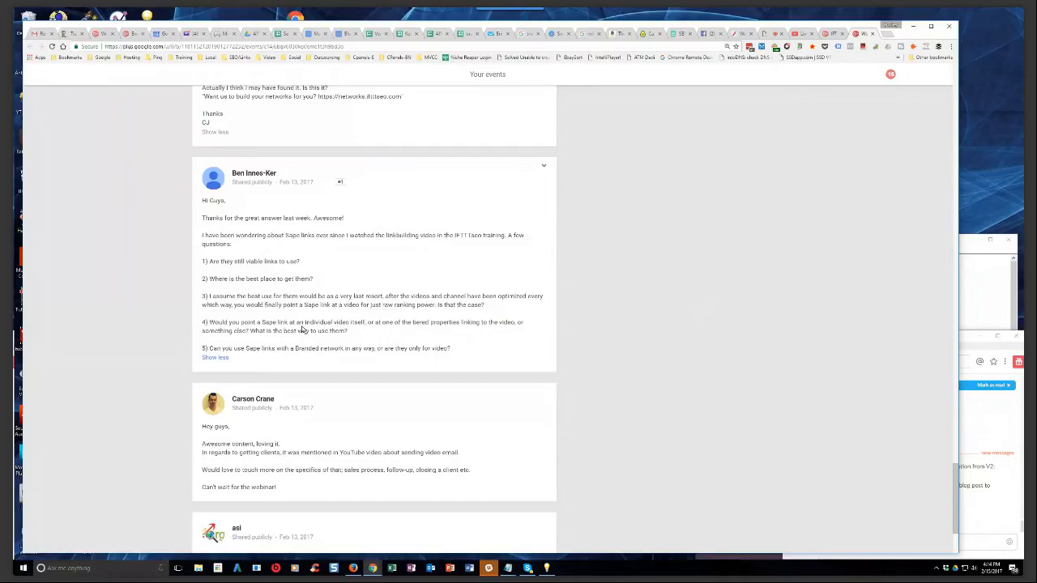
mouse_move(301, 331)
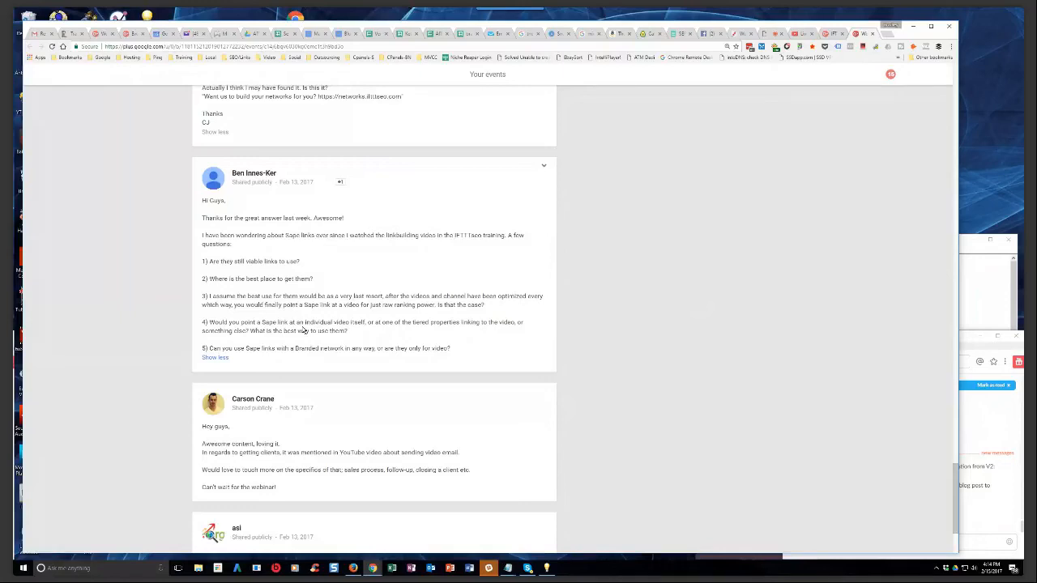
mouse_move(306, 330)
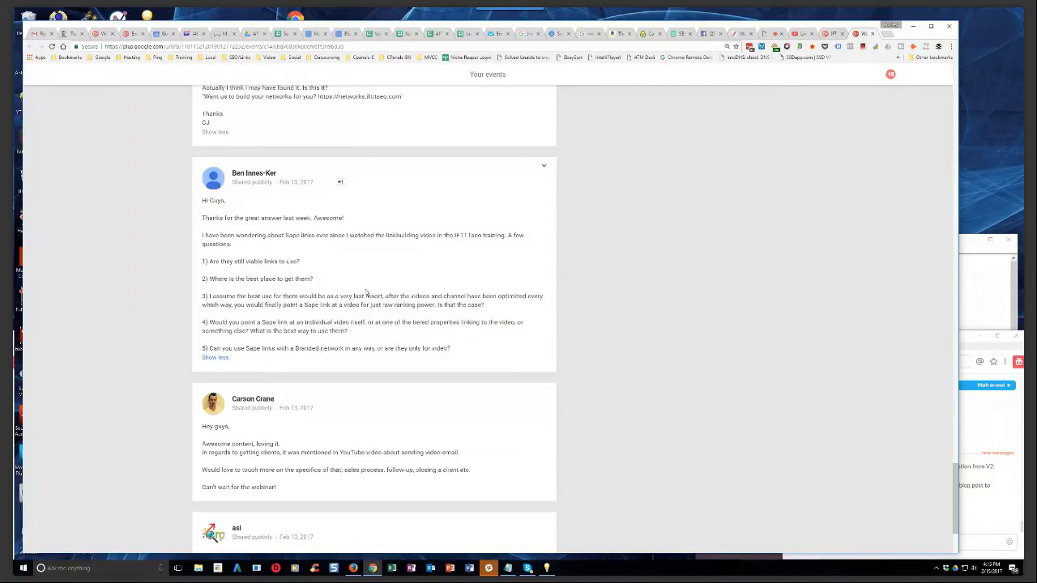
mouse_move(369, 316)
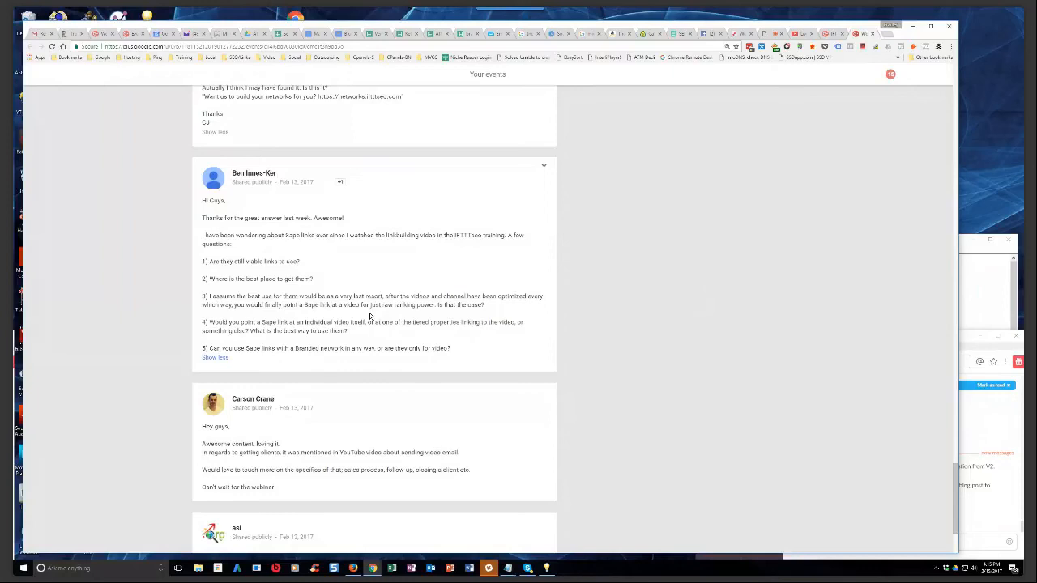
mouse_move(341, 343)
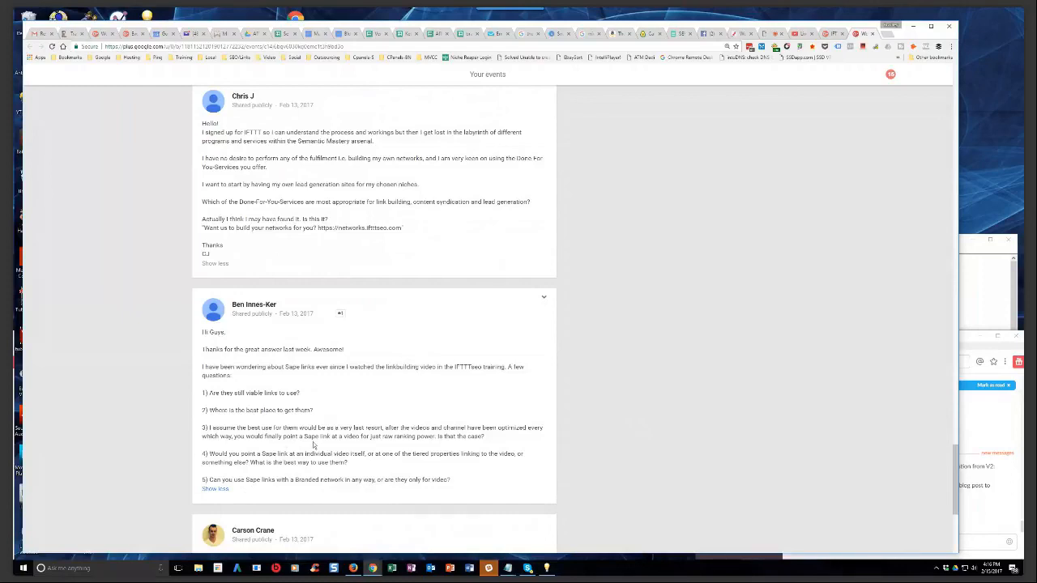
scroll("down", 3)
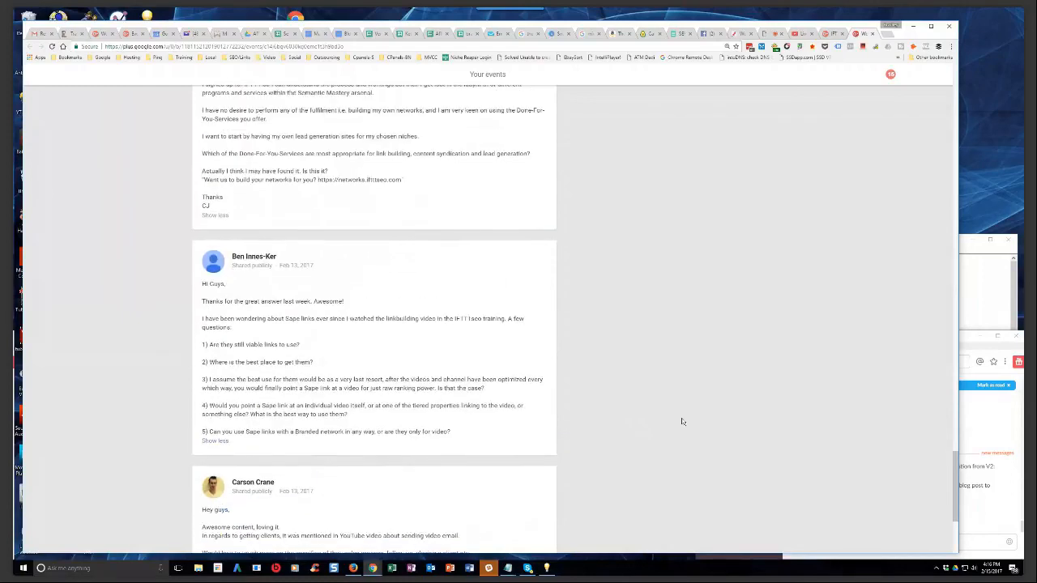